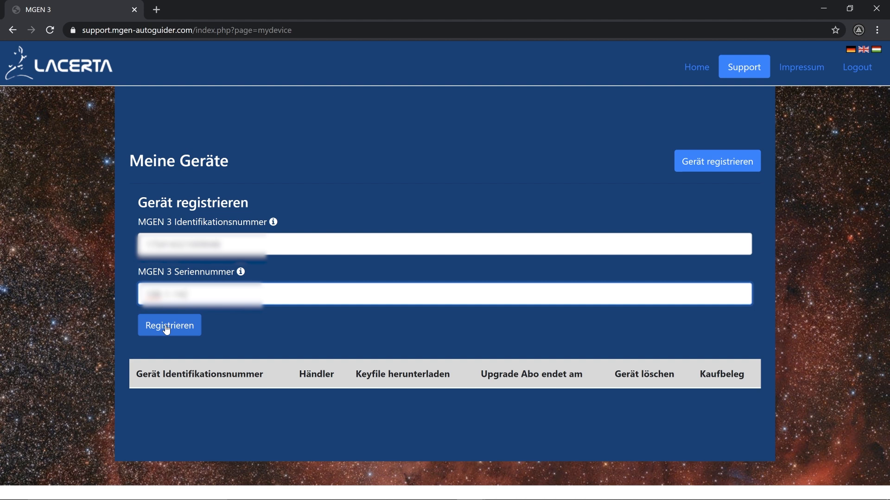
Register the MGEN-3 via Registrieren and save its keyfile link to the Desktop.
{"action": "left_click", "coordinate": [168, 325]}
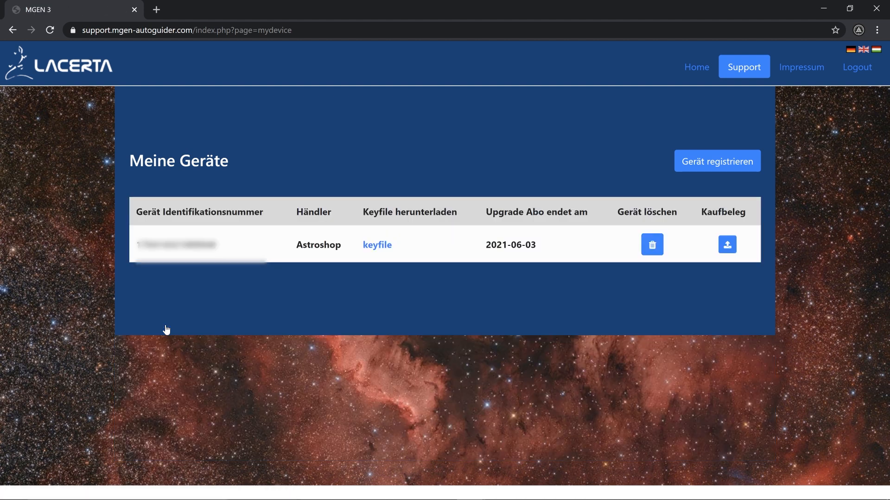
{"action": "mouse_move", "coordinate": [378, 244]}
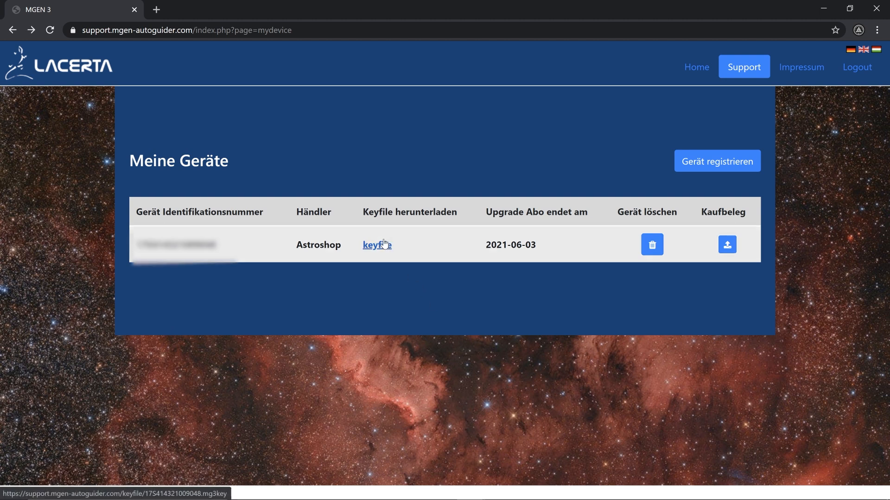
{"action": "right_click", "coordinate": [375, 244]}
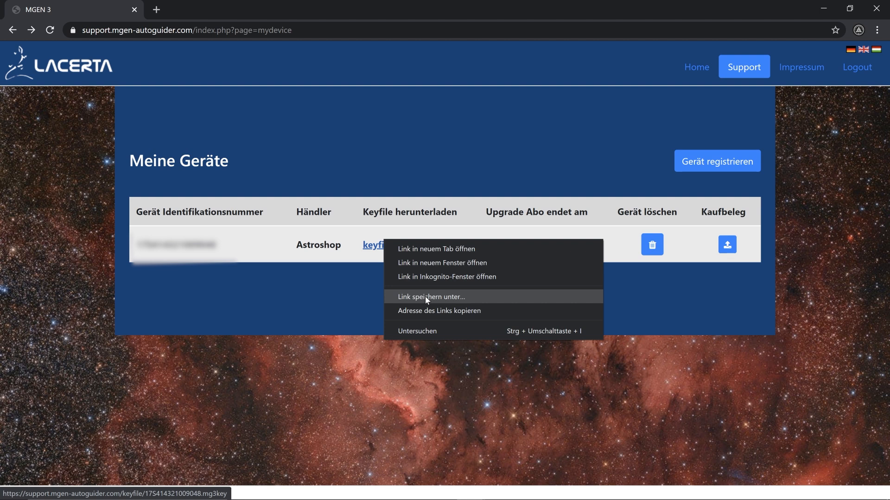
{"action": "left_click", "coordinate": [431, 297]}
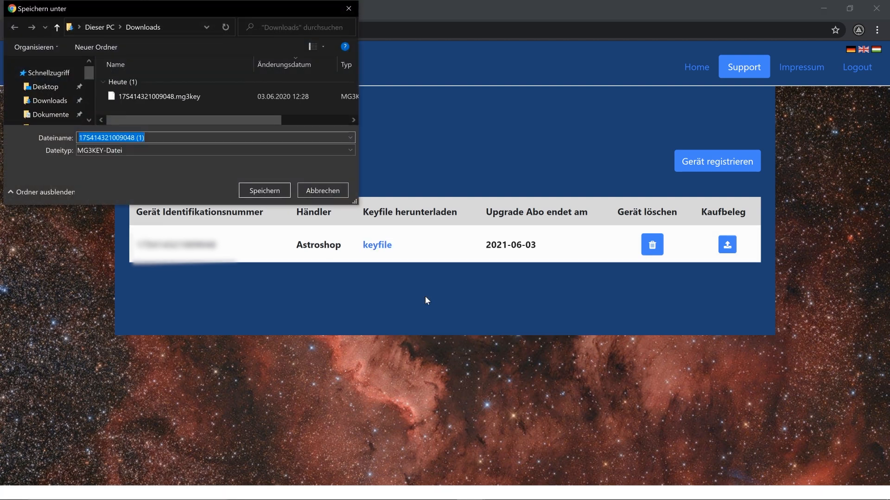
{"action": "left_click", "coordinate": [44, 86]}
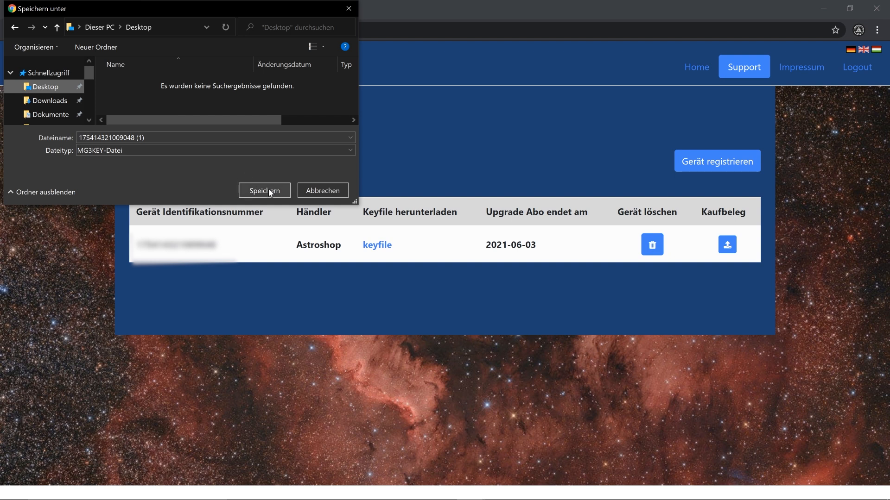
{"action": "left_click", "coordinate": [264, 190]}
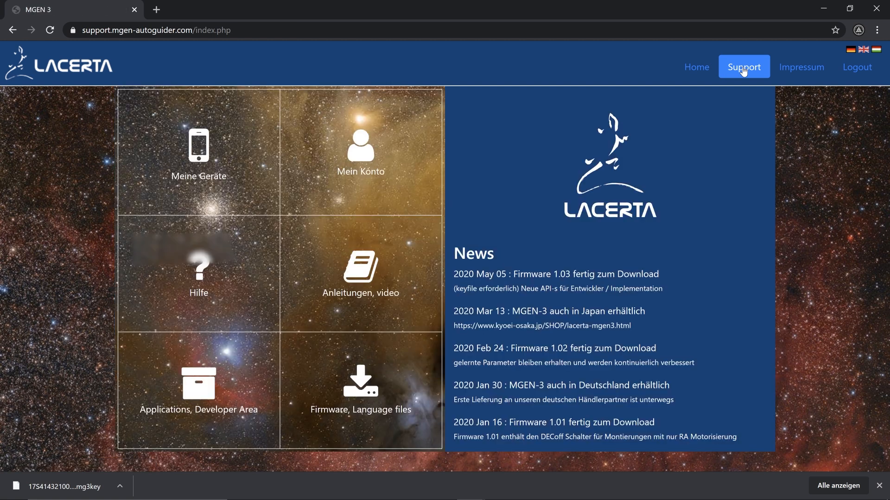
{"action": "mouse_move", "coordinate": [516, 217]}
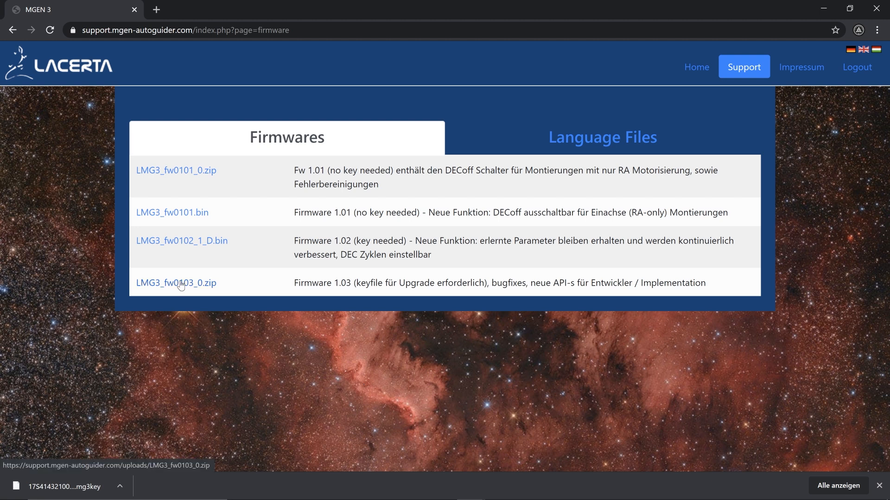
Save the LMG3_fw0103_0.zip firmware link to the Desktop.
{"action": "right_click", "coordinate": [175, 283]}
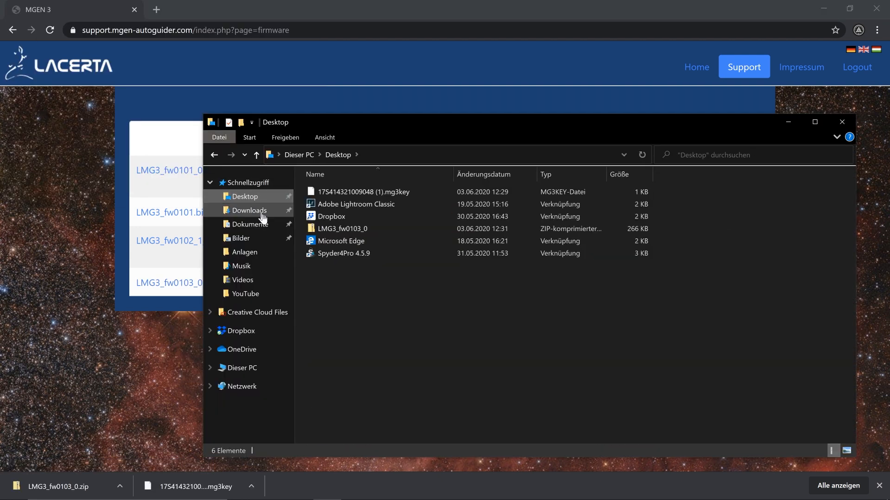
Extract the LMG3_fw0103_0 zip into its own folder on the Desktop.
{"action": "right_click", "coordinate": [342, 229]}
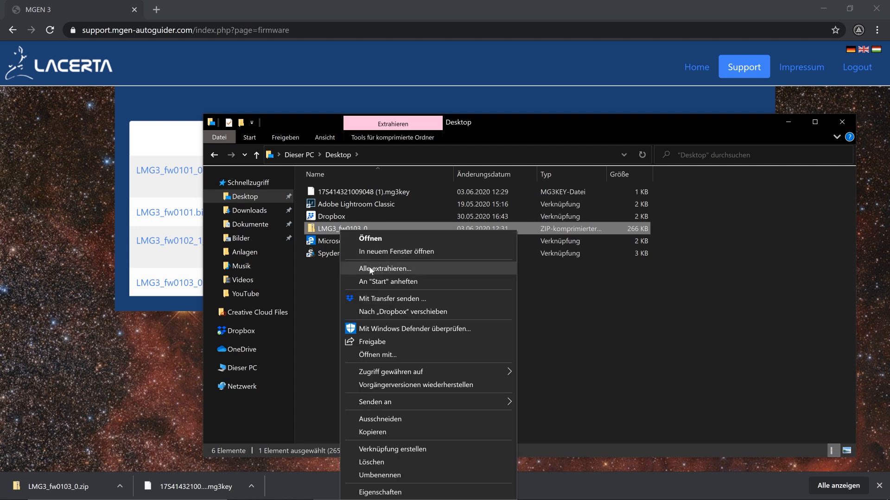
{"action": "left_click", "coordinate": [386, 269]}
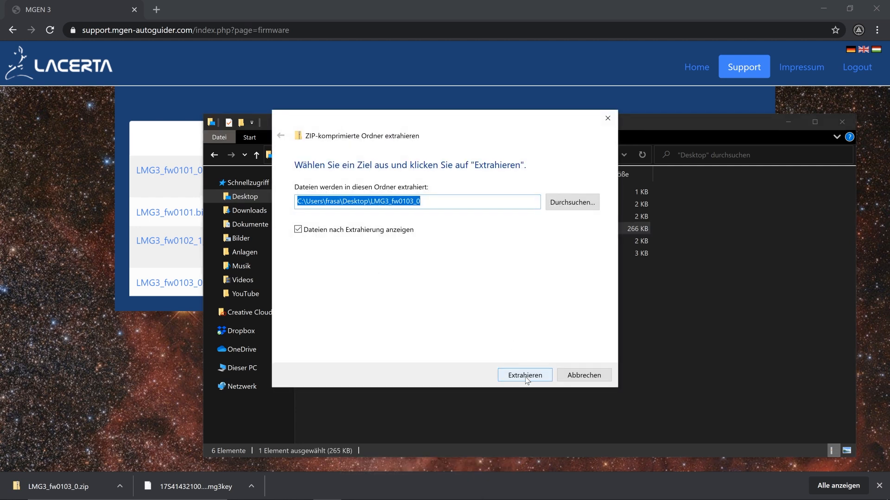
{"action": "left_click", "coordinate": [743, 67]}
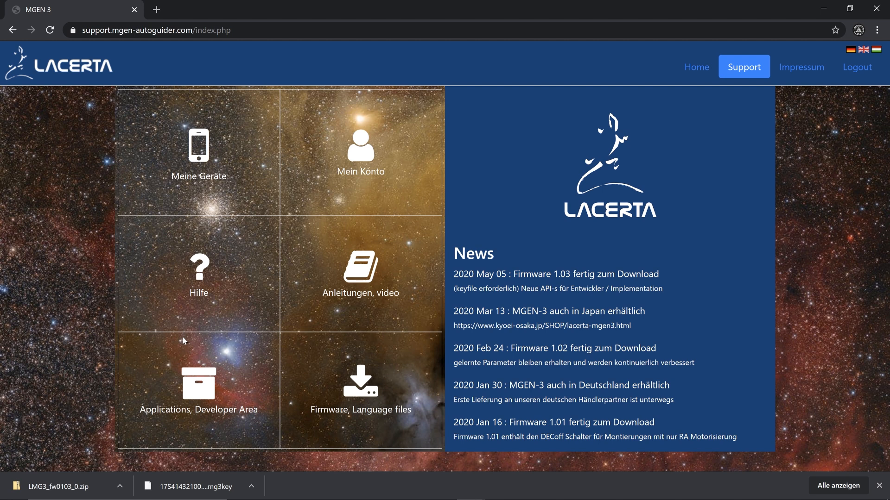
{"action": "mouse_move", "coordinate": [193, 386]}
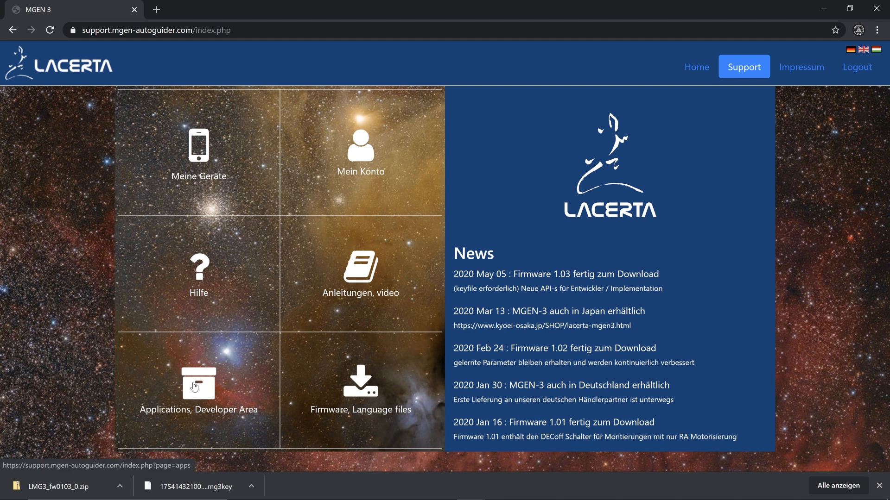
From Applications / Developer Area, save Updater_v10.exe to the Desktop.
{"action": "left_click", "coordinate": [198, 390]}
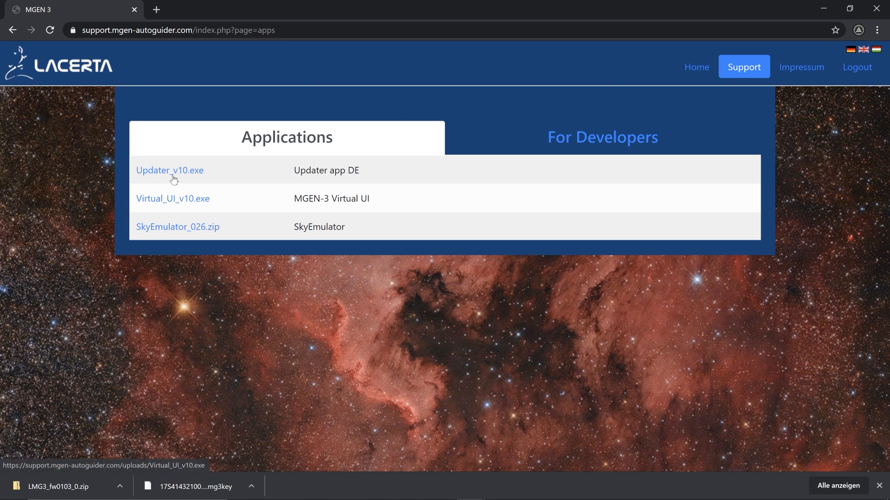
{"action": "right_click", "coordinate": [168, 170]}
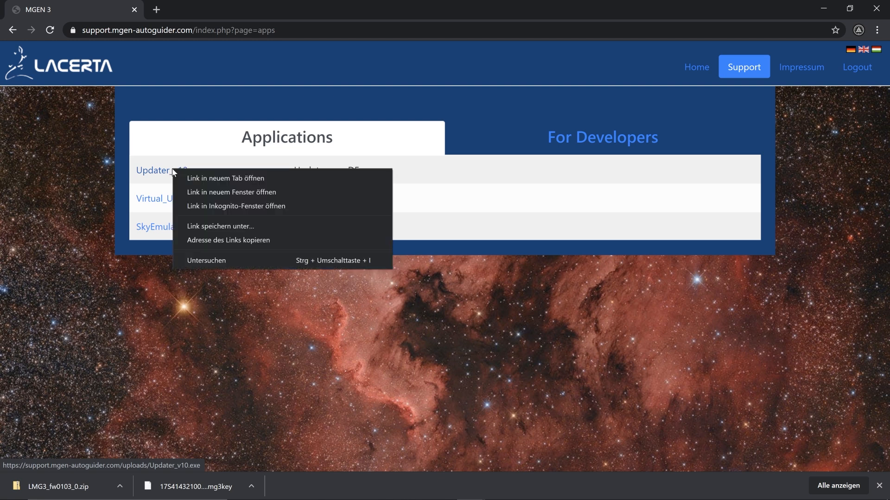
{"action": "mouse_move", "coordinate": [221, 226]}
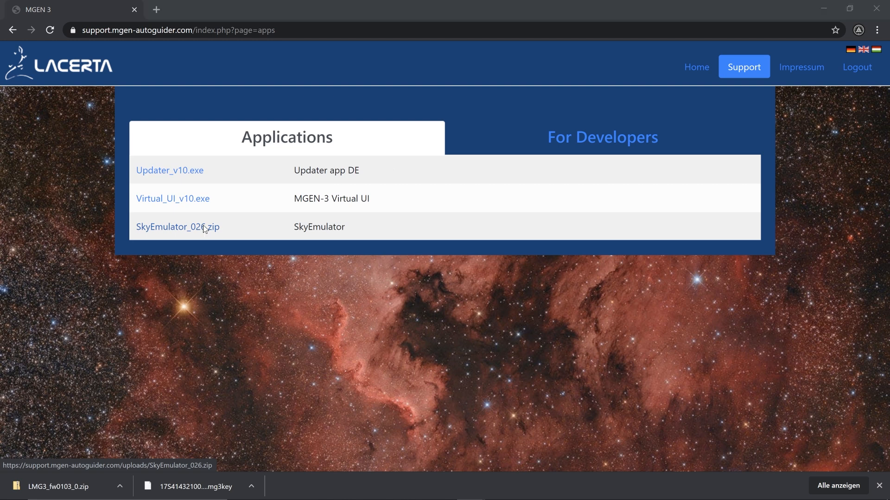
{"action": "left_click", "coordinate": [169, 170]}
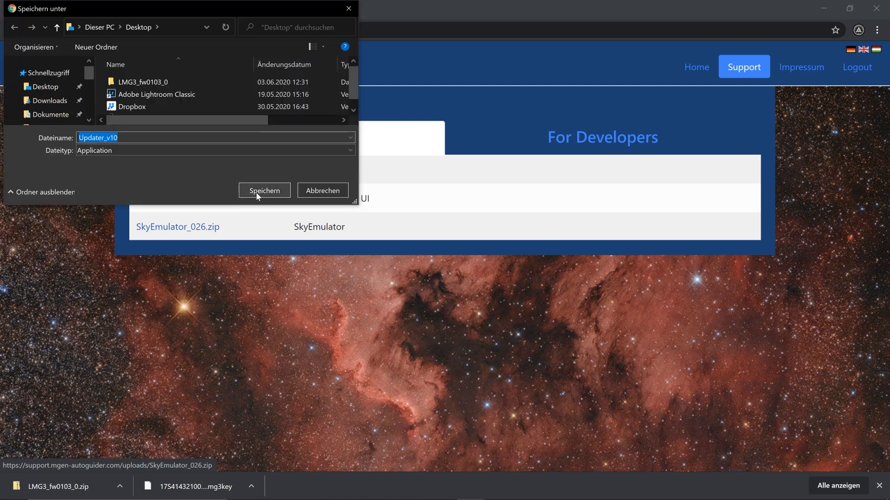
{"action": "left_click", "coordinate": [263, 189]}
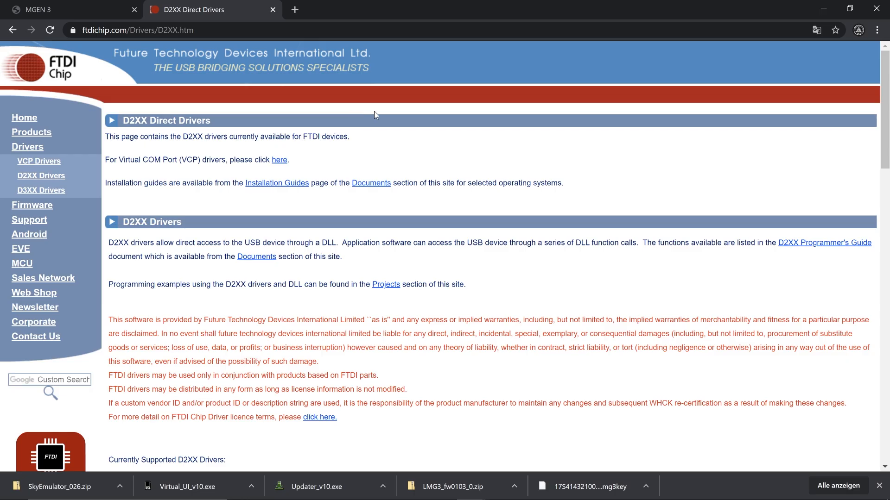
{"action": "mouse_move", "coordinate": [379, 120]}
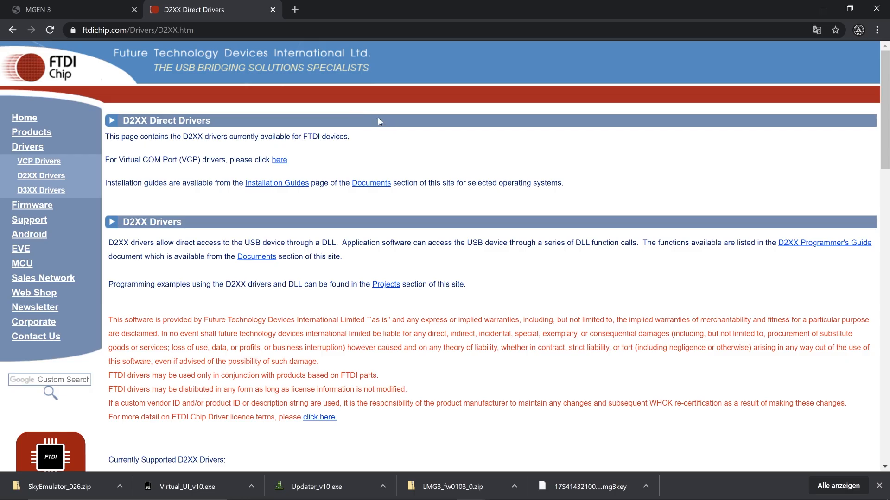
{"action": "mouse_move", "coordinate": [406, 124]}
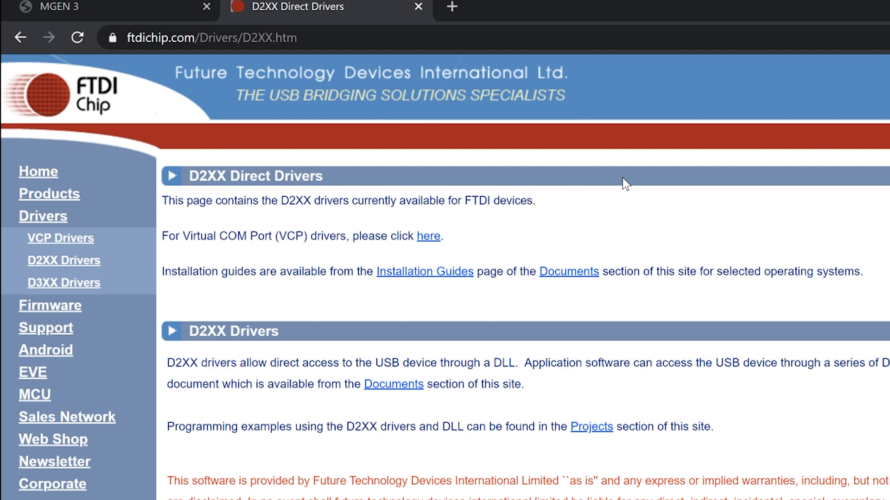
Save the Windows D2XX setup executable (CDM21228_Setup) link to the Desktop.
{"action": "scroll", "scroll_direction": "down", "scroll_amount": 3}
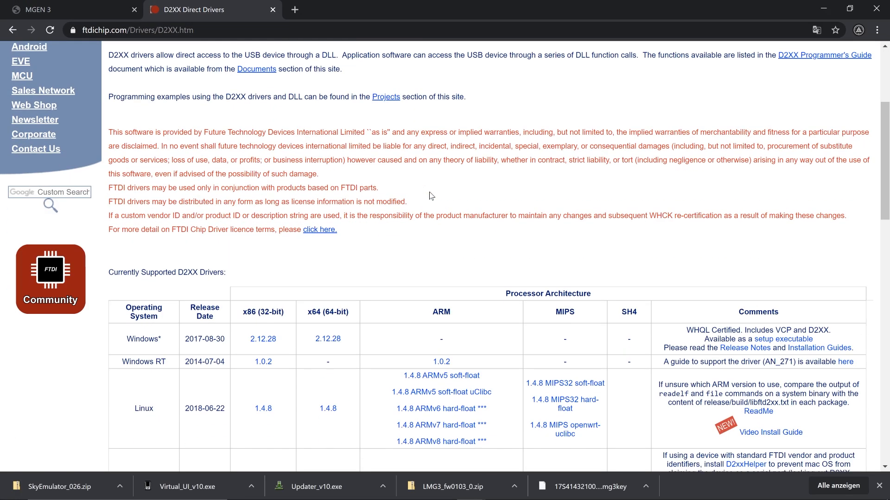
{"action": "scroll", "scroll_direction": "down", "scroll_amount": 3}
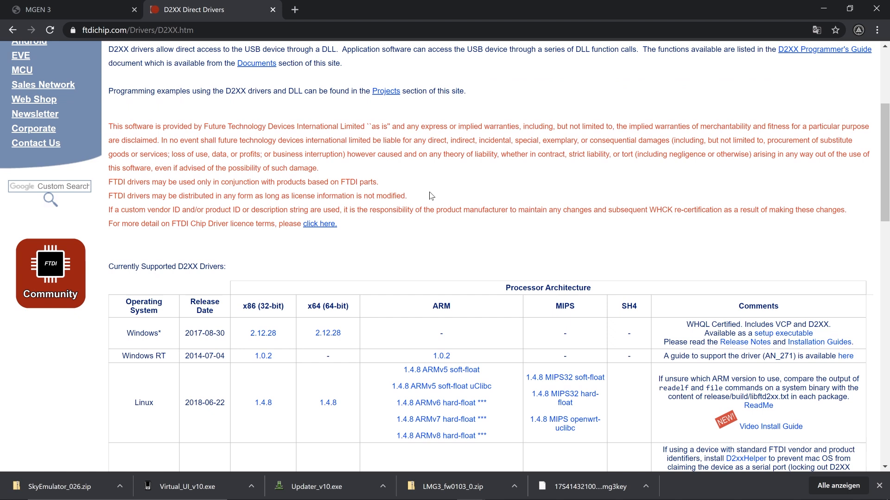
{"action": "scroll", "scroll_direction": "down", "scroll_amount": 3}
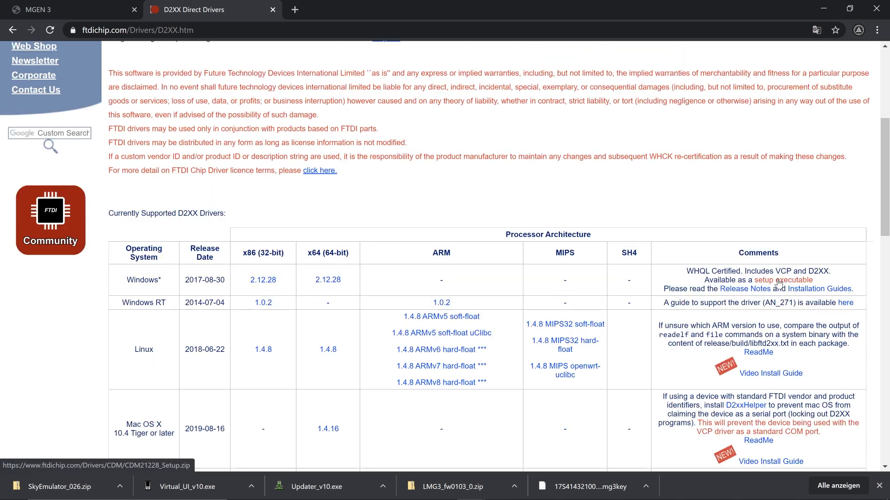
{"action": "right_click", "coordinate": [781, 279]}
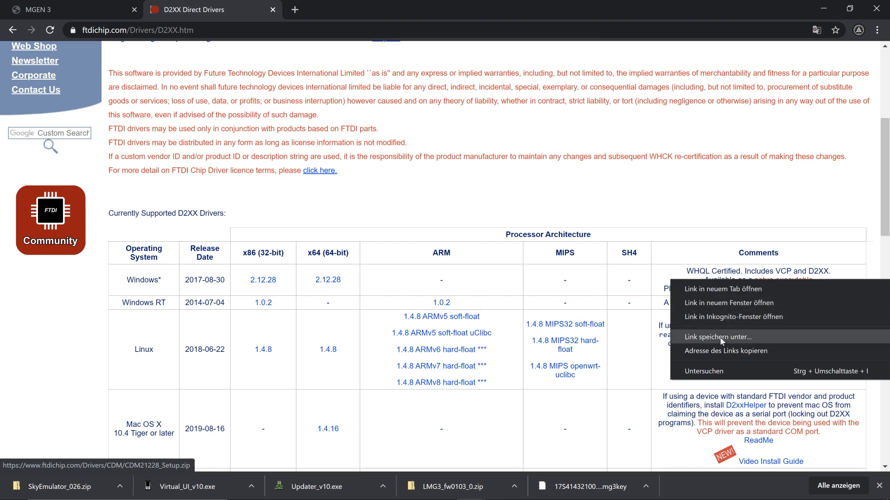
{"action": "left_click", "coordinate": [720, 337]}
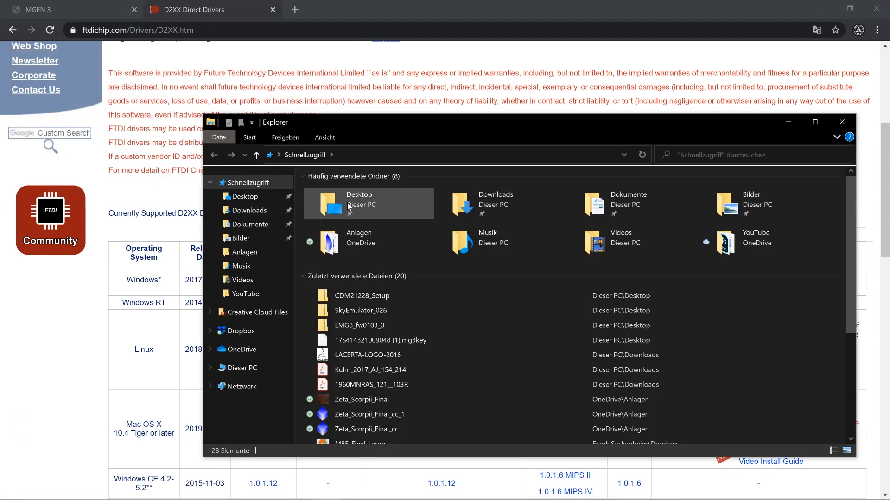
Extract the CDM21228_Setup zip and run its setup exe as administrator.
{"action": "double_click", "coordinate": [359, 203]}
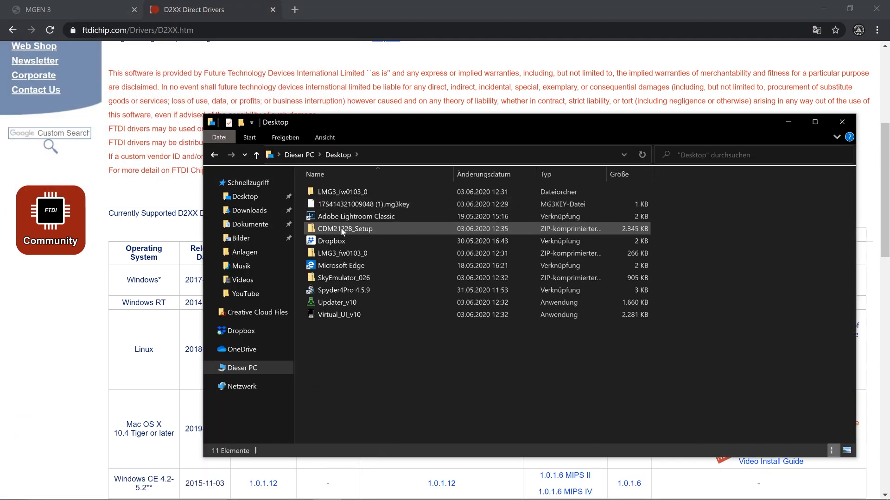
{"action": "right_click", "coordinate": [345, 229]}
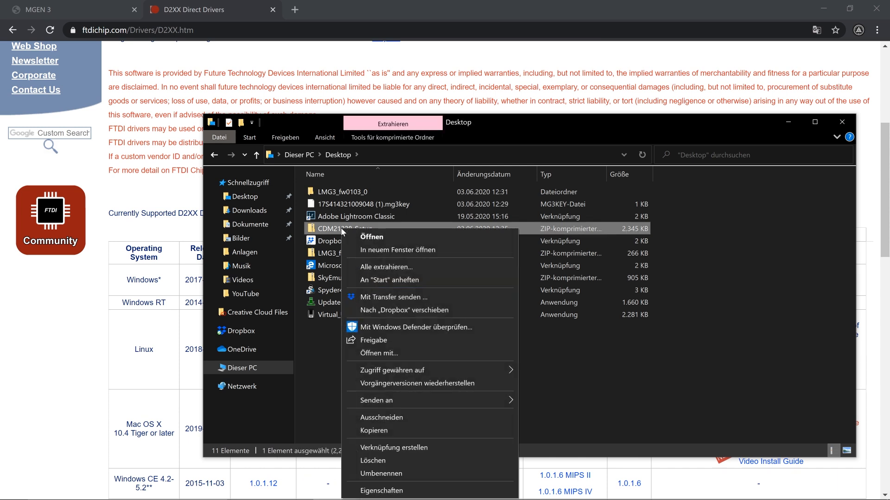
{"action": "left_click", "coordinate": [386, 266]}
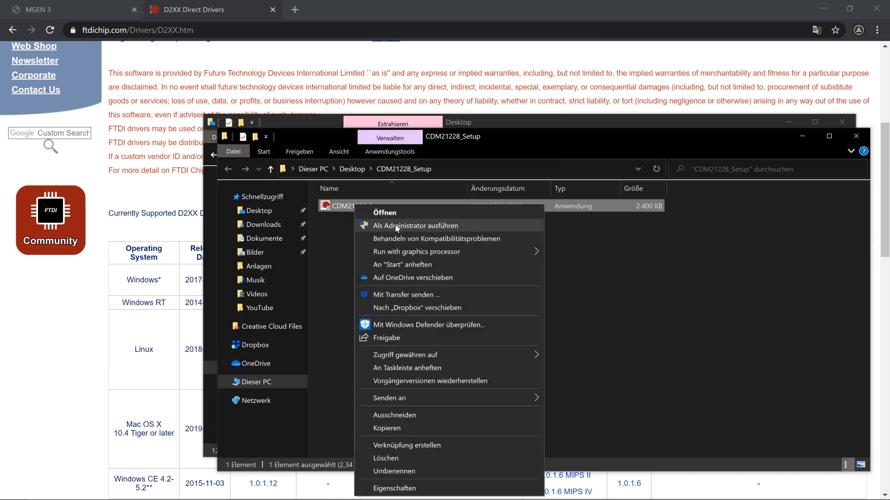
{"action": "left_click", "coordinate": [415, 225]}
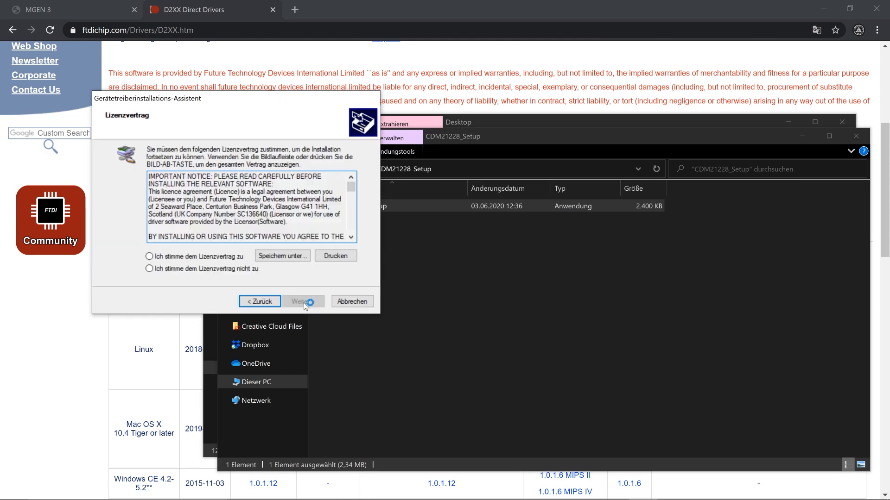
{"action": "left_click", "coordinate": [300, 301]}
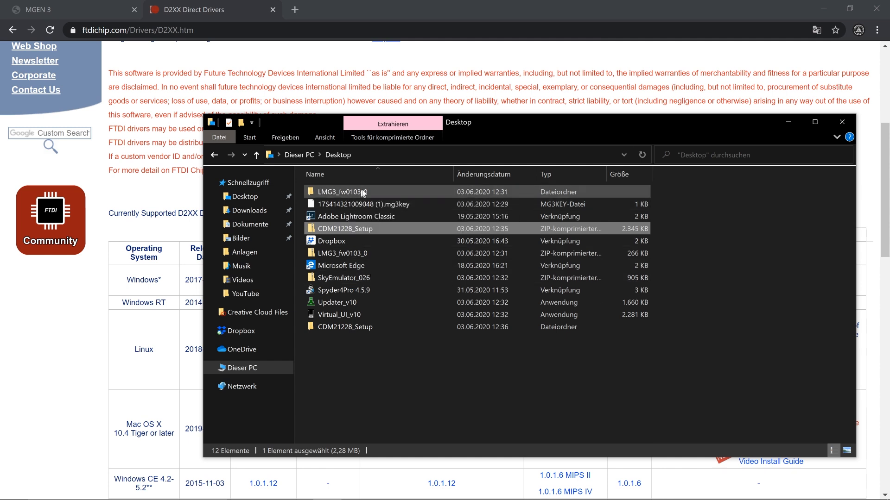
{"action": "mouse_move", "coordinate": [340, 191]}
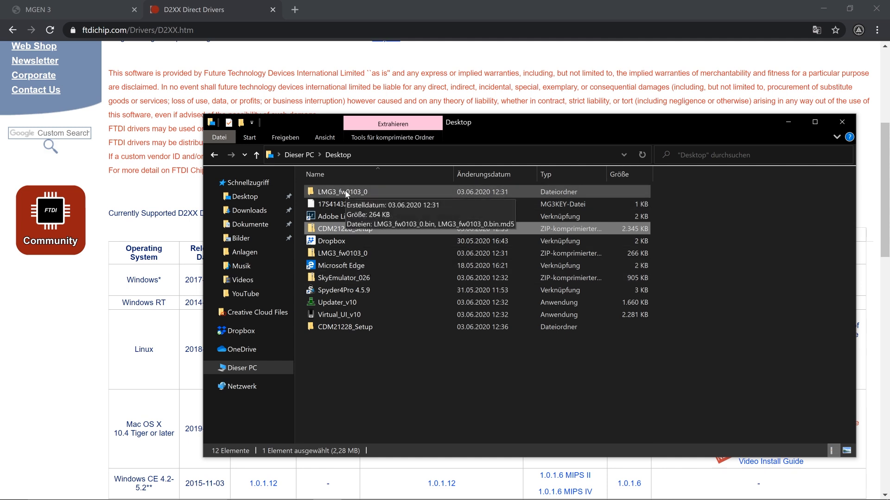